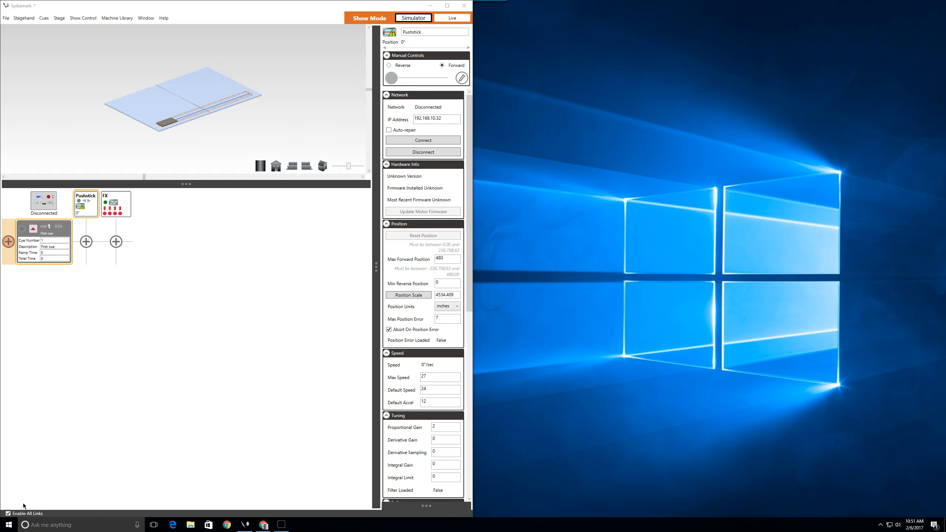
mouse_move(24, 505)
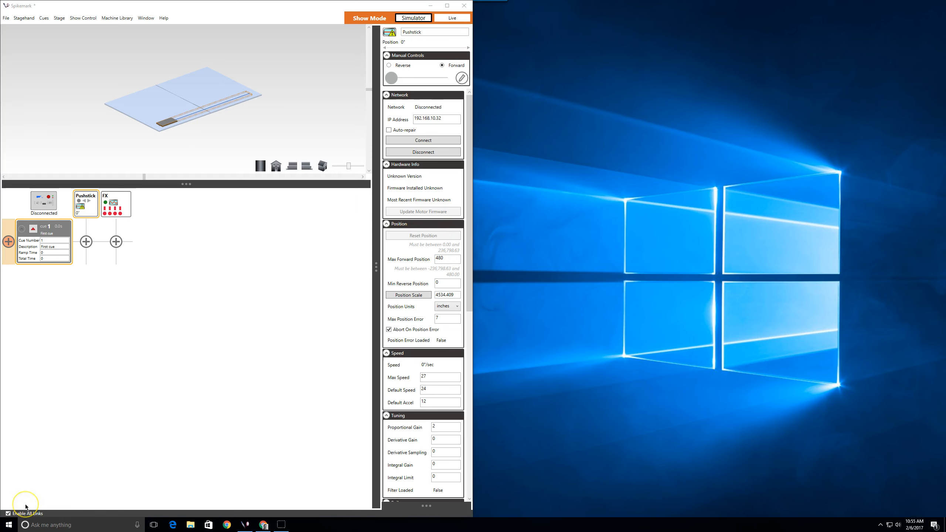
mouse_move(25, 507)
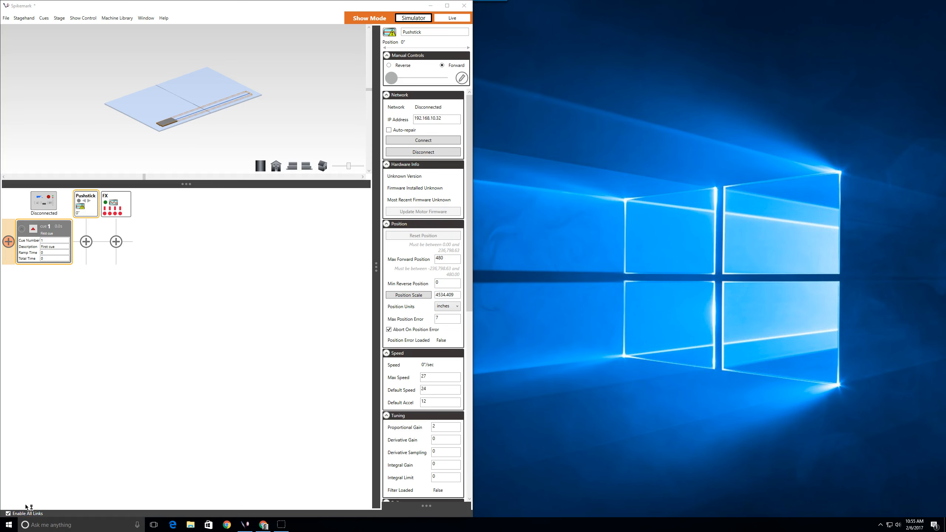
mouse_move(30, 507)
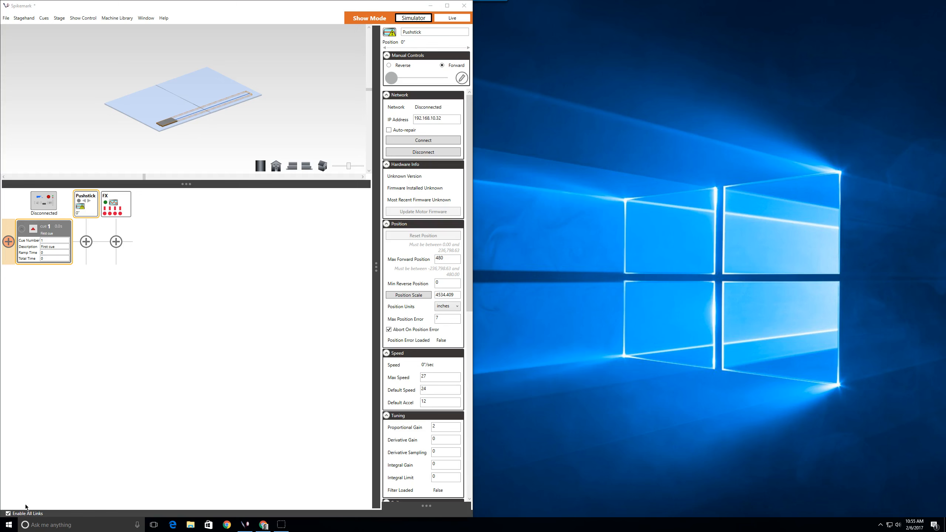
Search the Start menu for 'netw' to reach Network and Sharing Center.
click(436, 119)
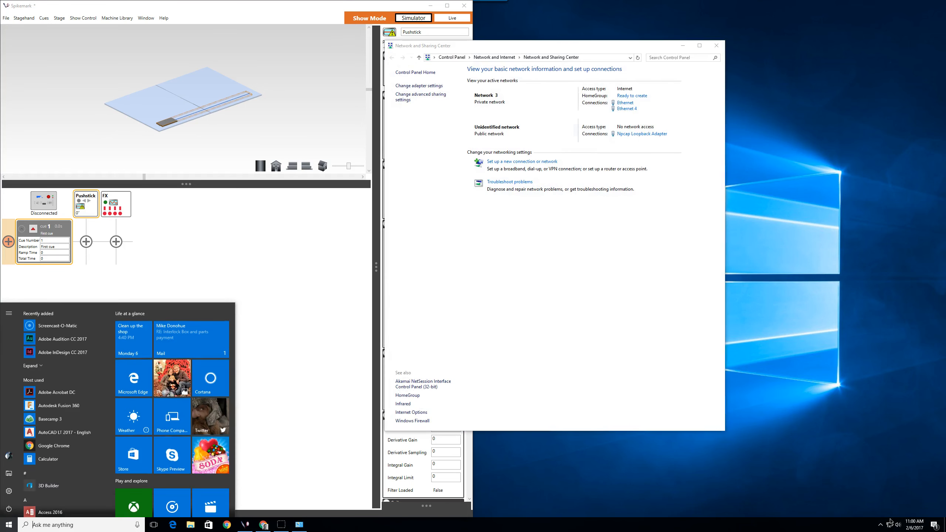
text(netw)
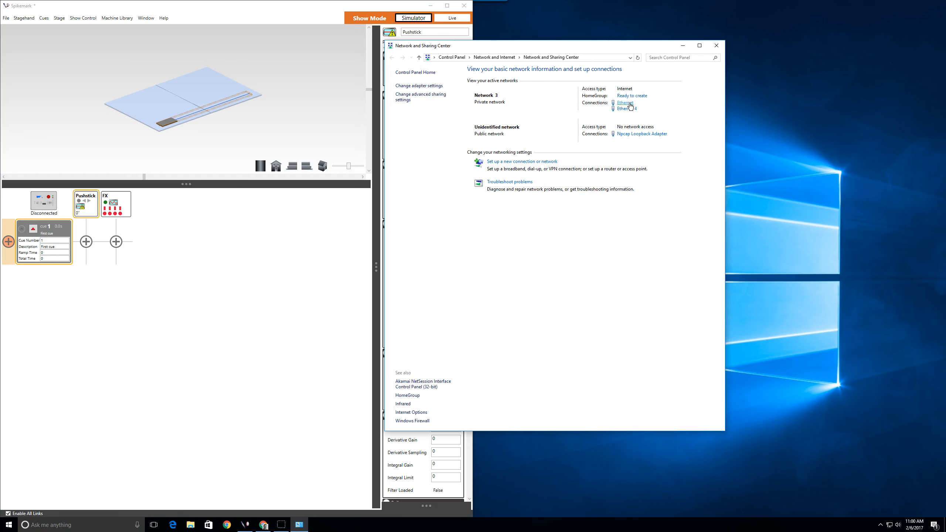
Open the Ethernet connection's properties and select Internet Protocol Version 4 (TCP/IPv4).
click(624, 103)
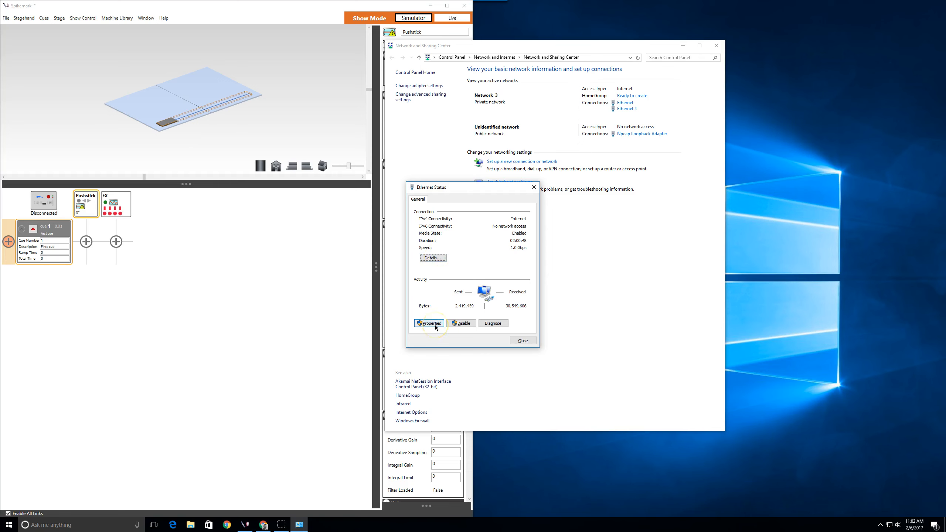
click(428, 322)
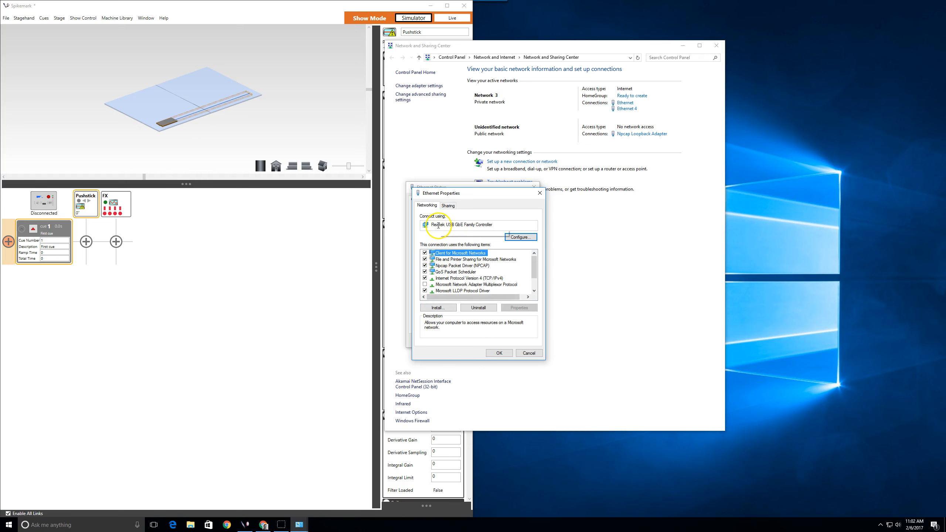
mouse_move(441, 224)
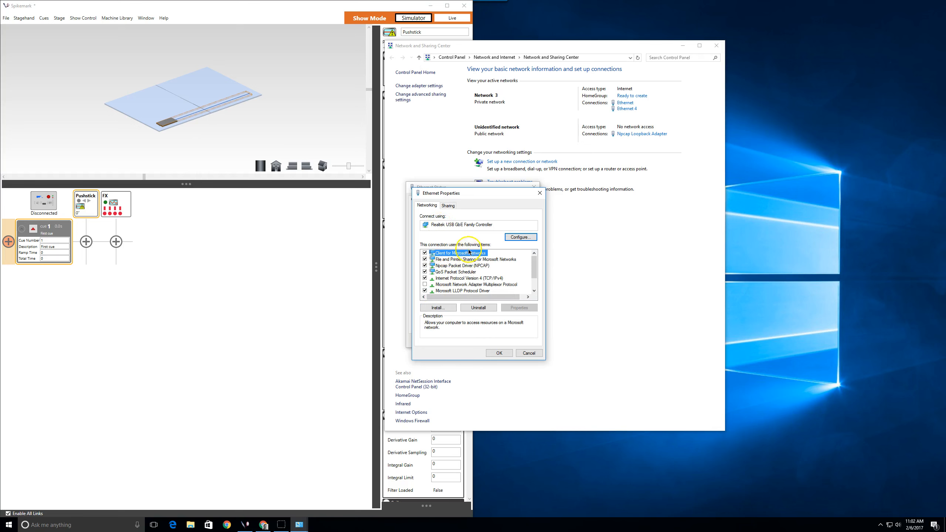
mouse_move(477, 278)
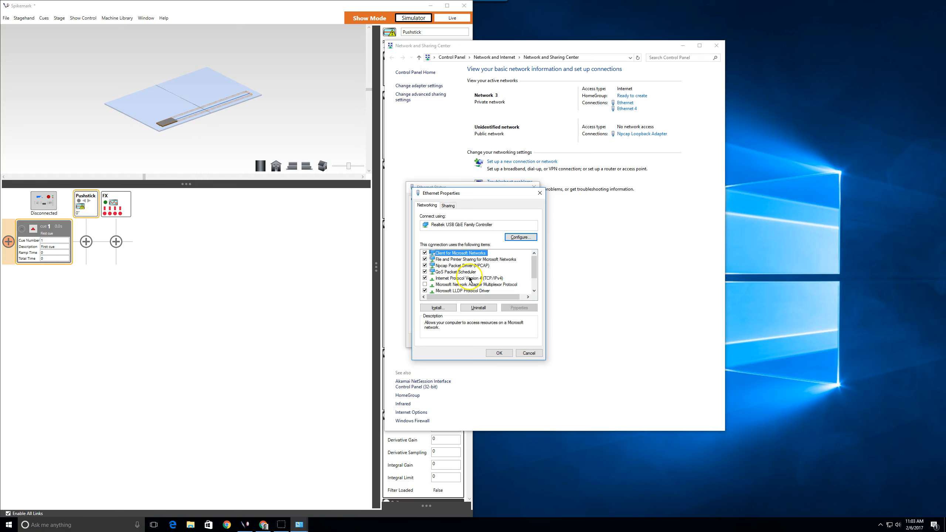
mouse_move(468, 280)
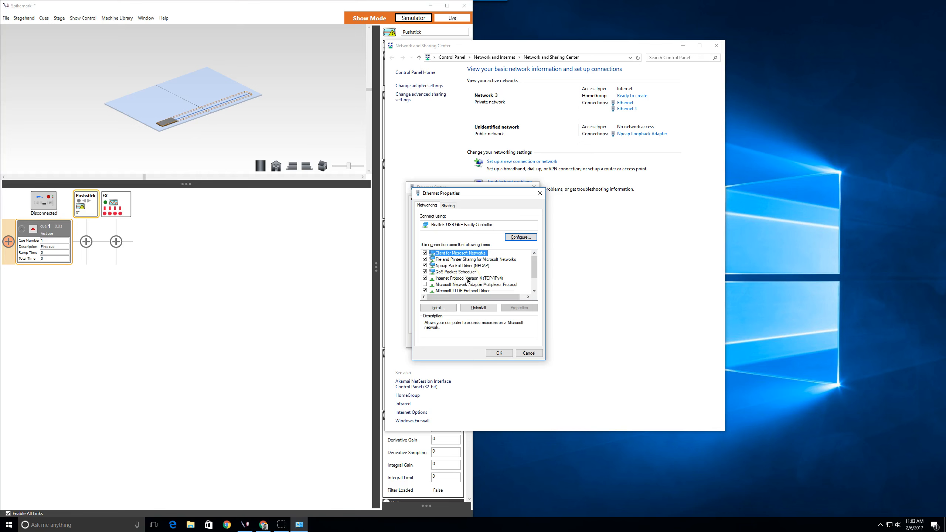
click(469, 278)
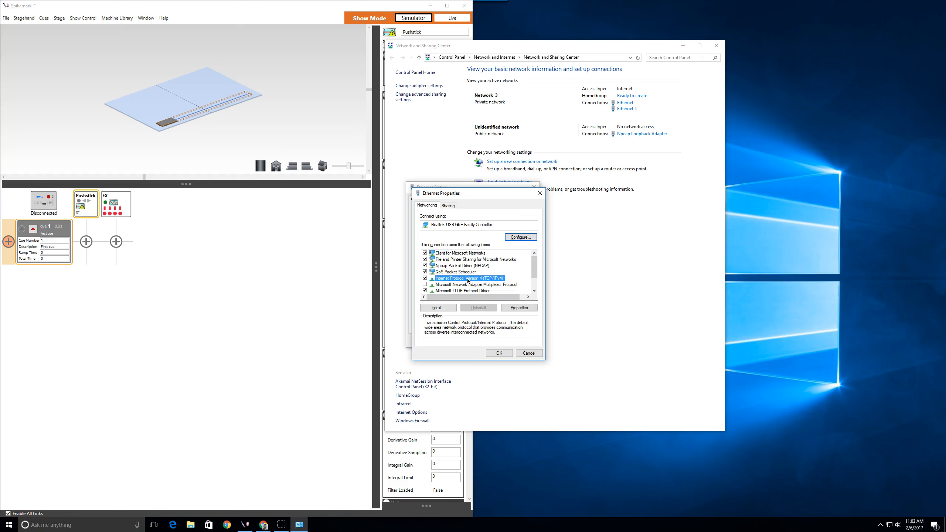
Switch IPv4 to a manual address and enter 192.168.10.200.
click(518, 307)
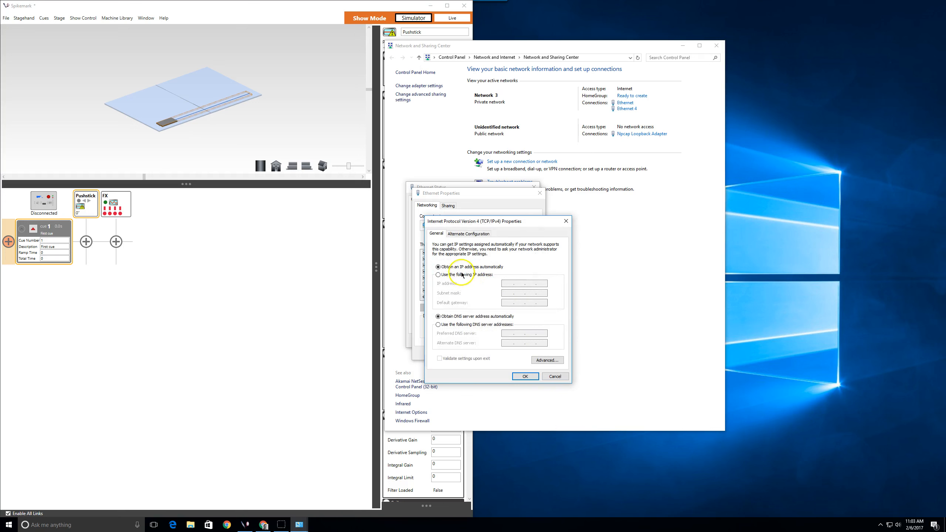
click(437, 274)
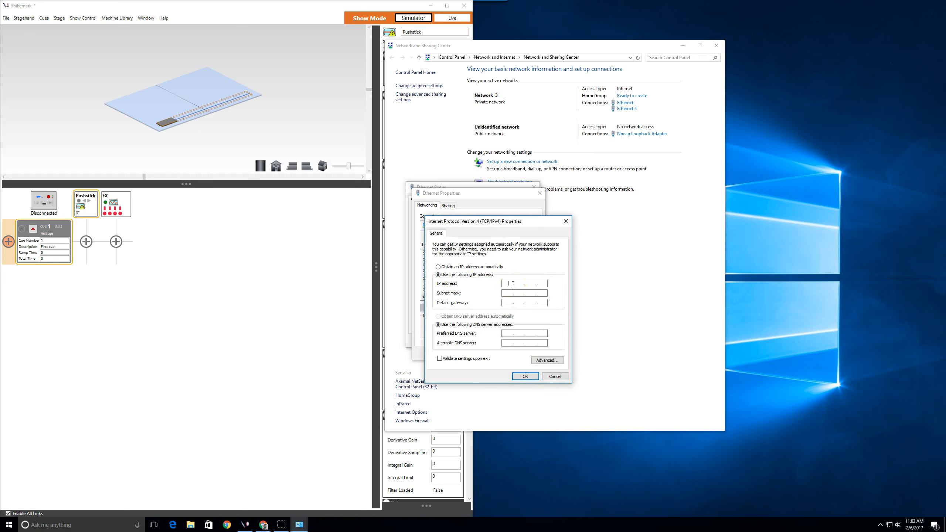
text(1)
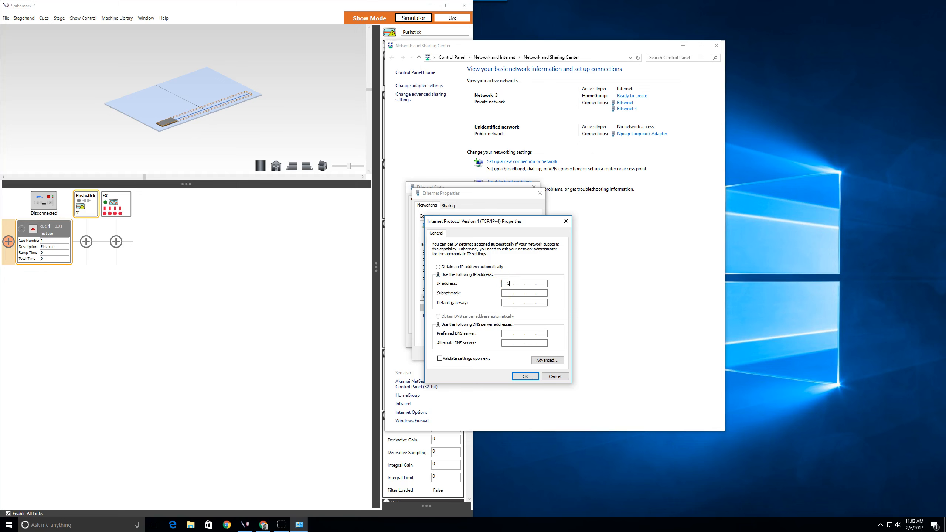
text(92)
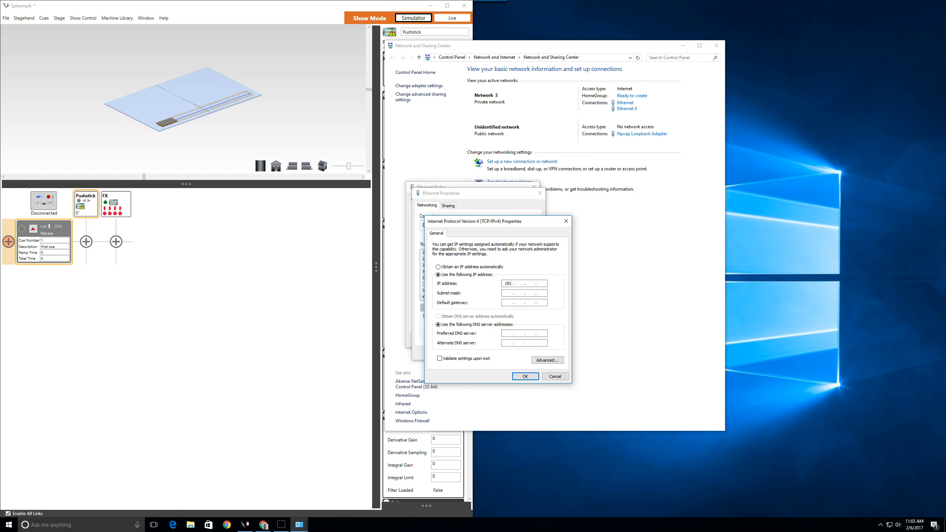
text(168)
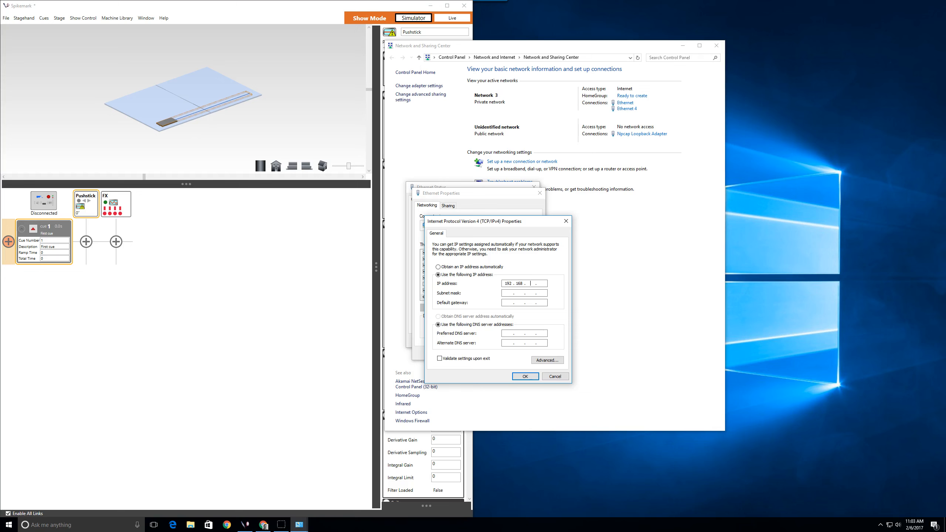
text(10)
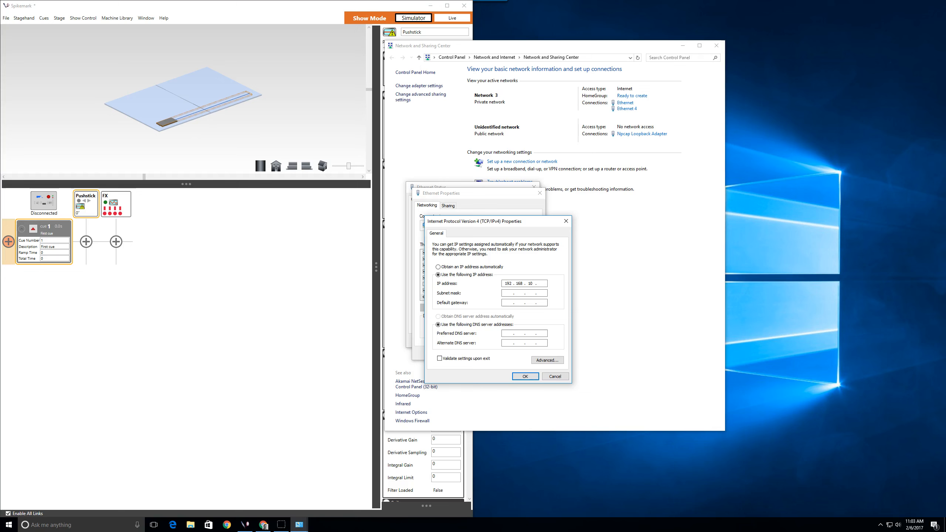
text(200)
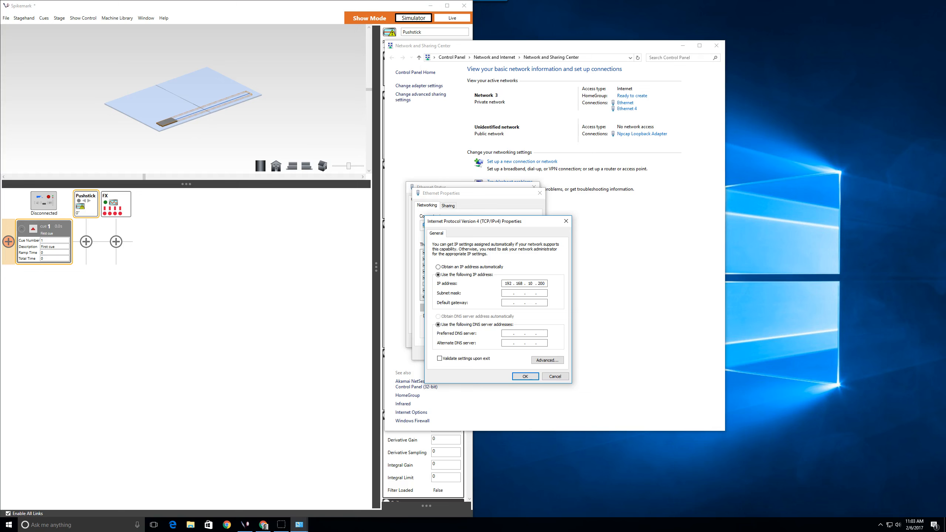
Enter the subnet mask 255.255.255.0.
click(536, 283)
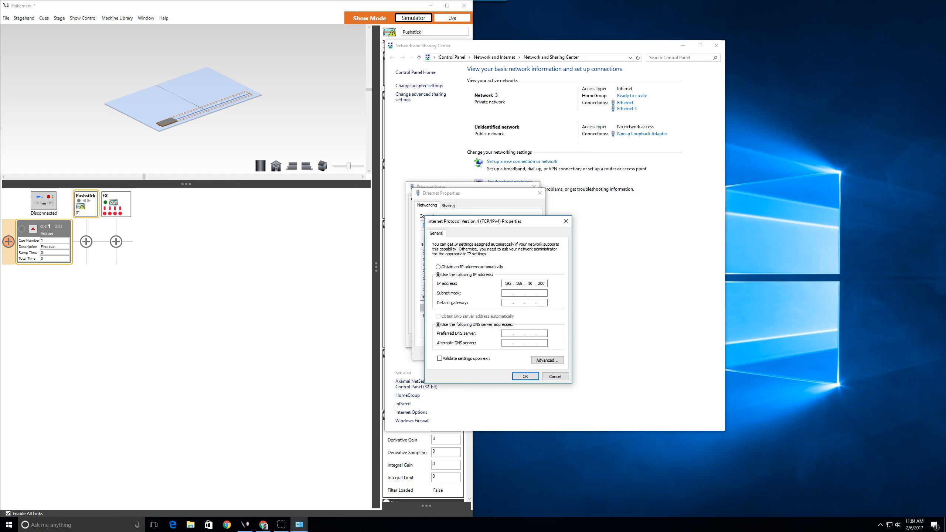
text(255.255.255.0)
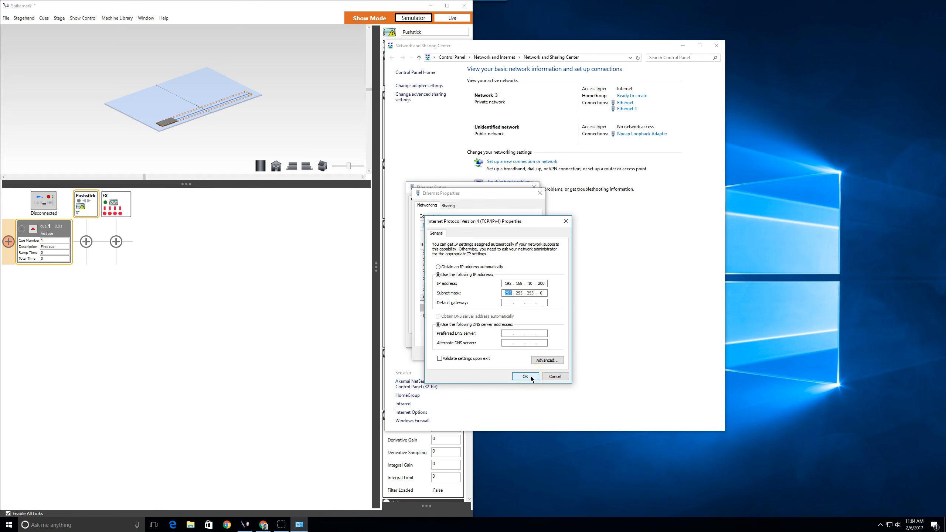
Confirm the static IPv4 settings and close the Ethernet Properties and Status windows.
click(524, 376)
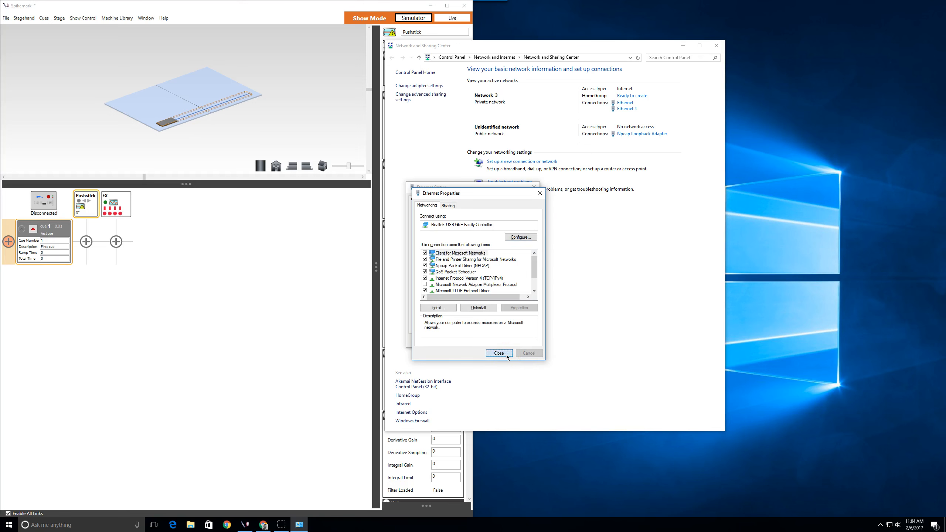
click(498, 353)
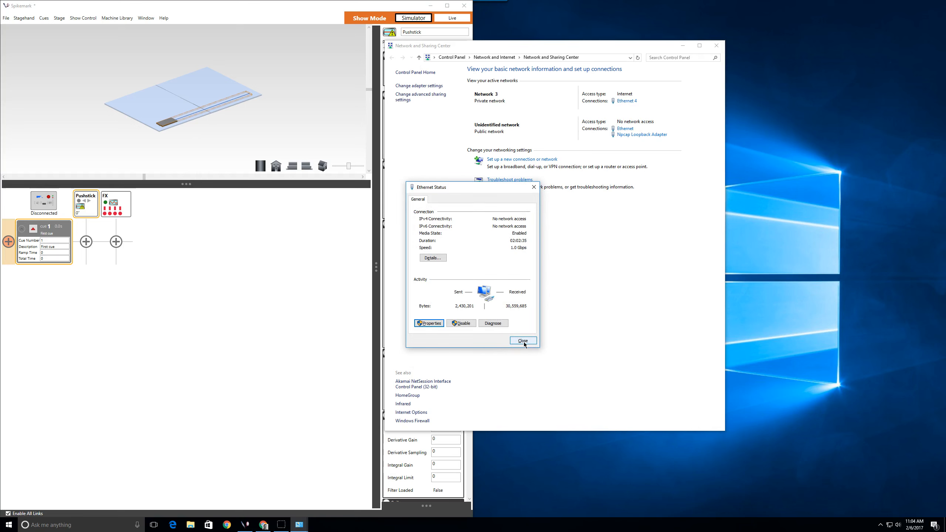
click(523, 340)
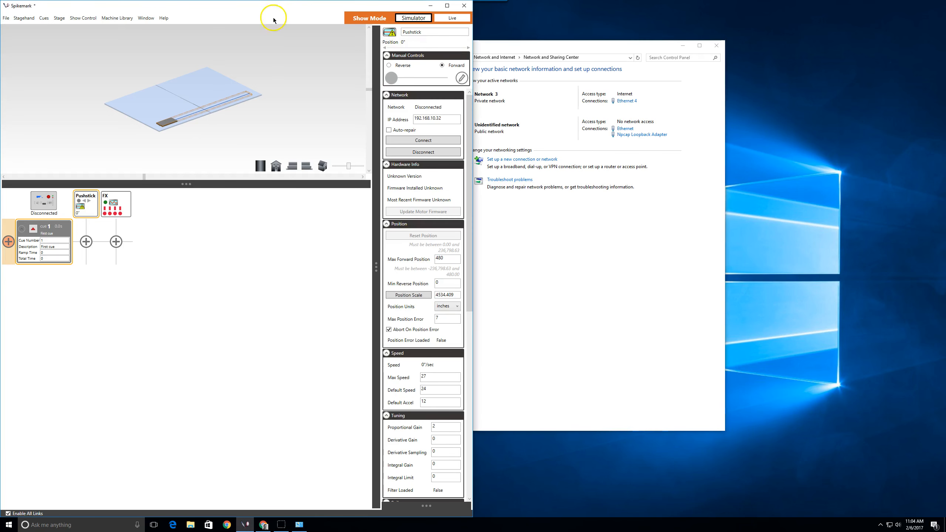
mouse_move(275, 24)
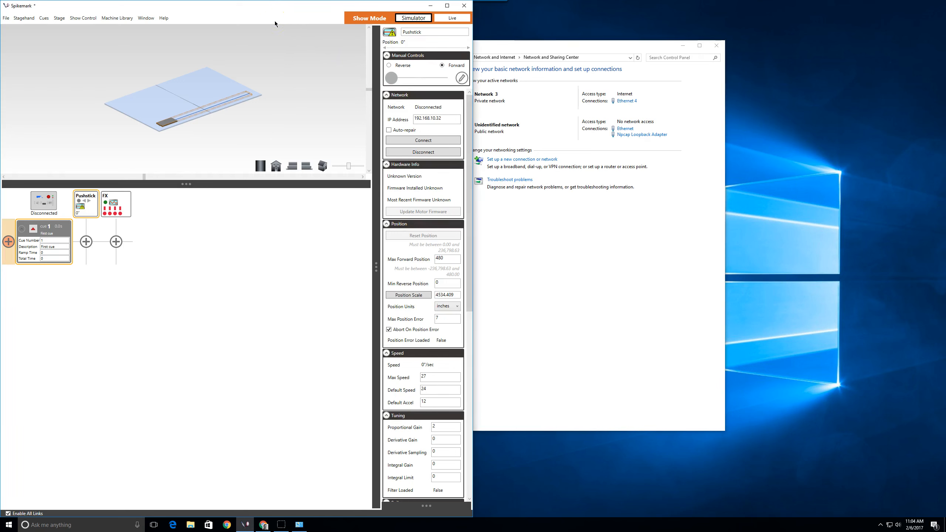
Connect the Pushstick stagehand at 192.168.10.32 from Spikemark's Network panel.
click(422, 140)
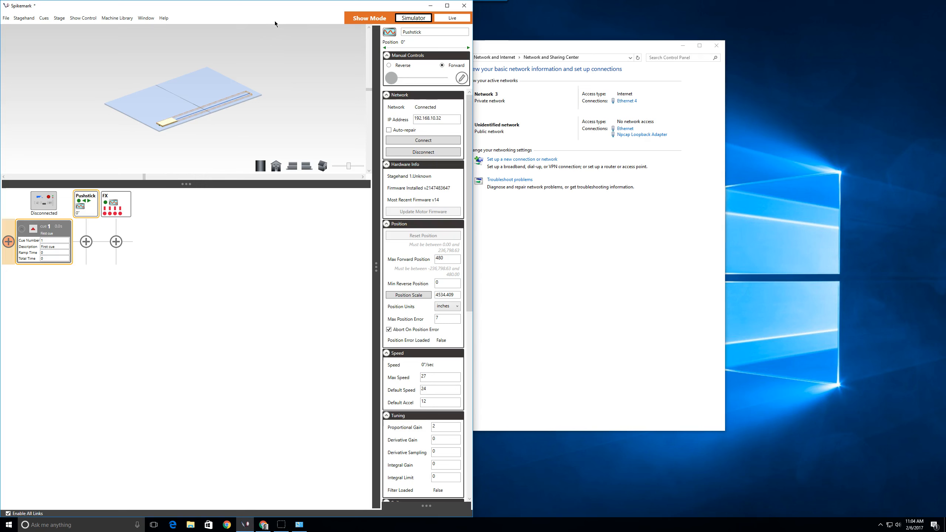